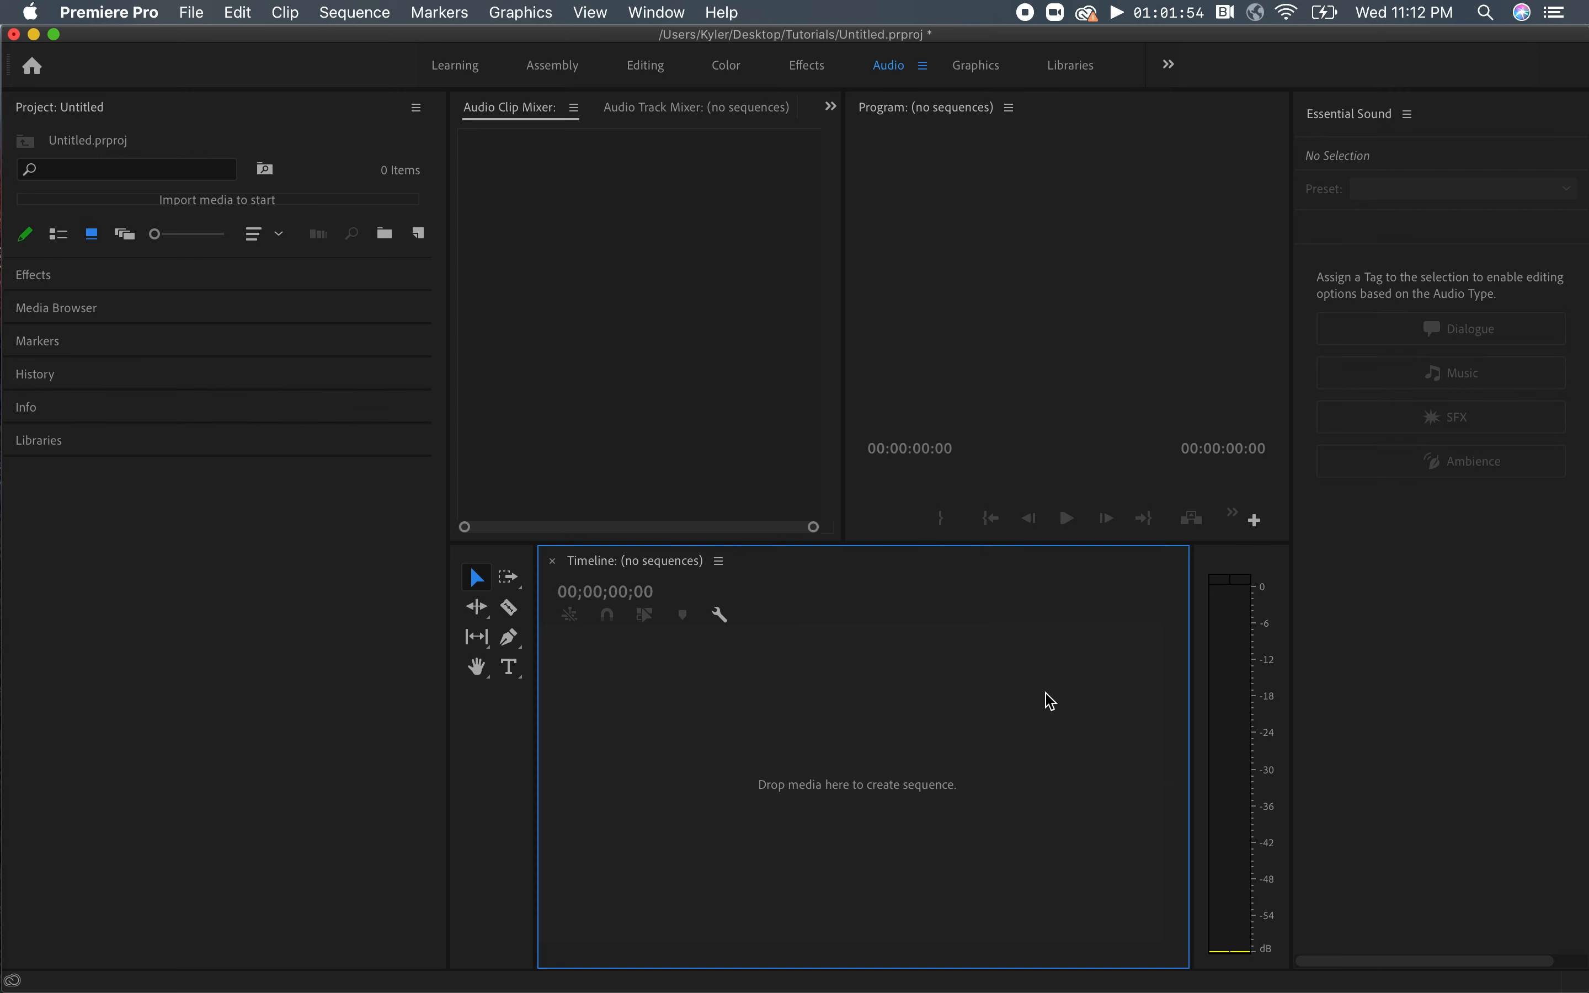
mouse_move(284, 11)
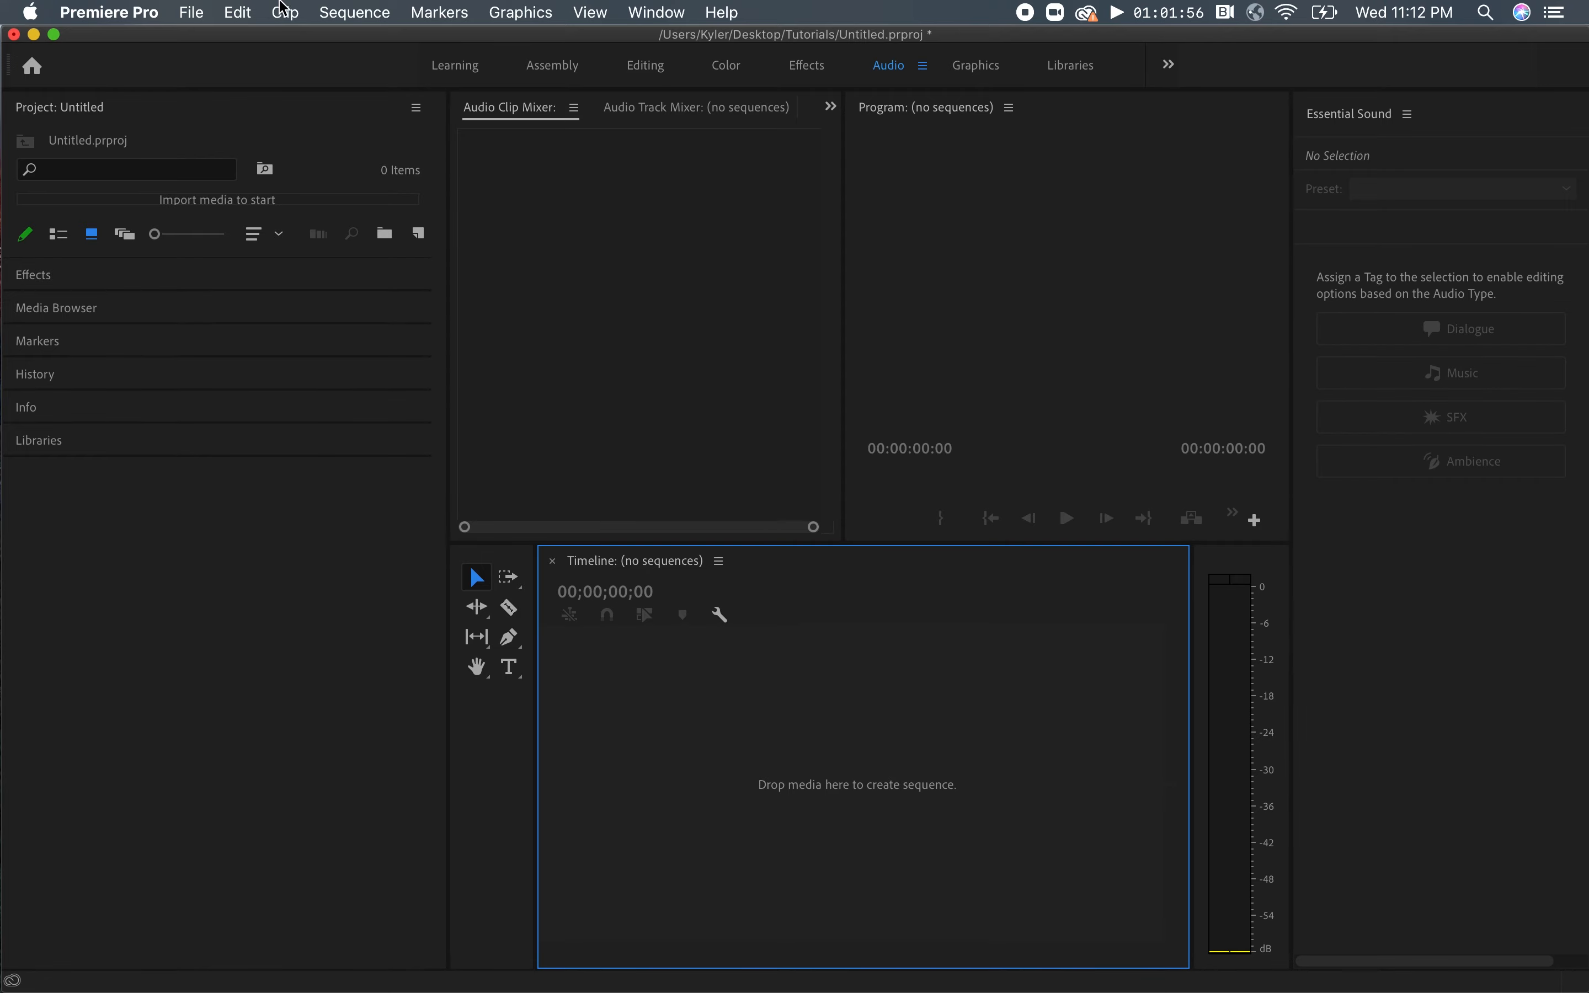
Import production ID_4285872.mp4 from Downloads via File > Import after previewing two other clips.
left_click(190, 12)
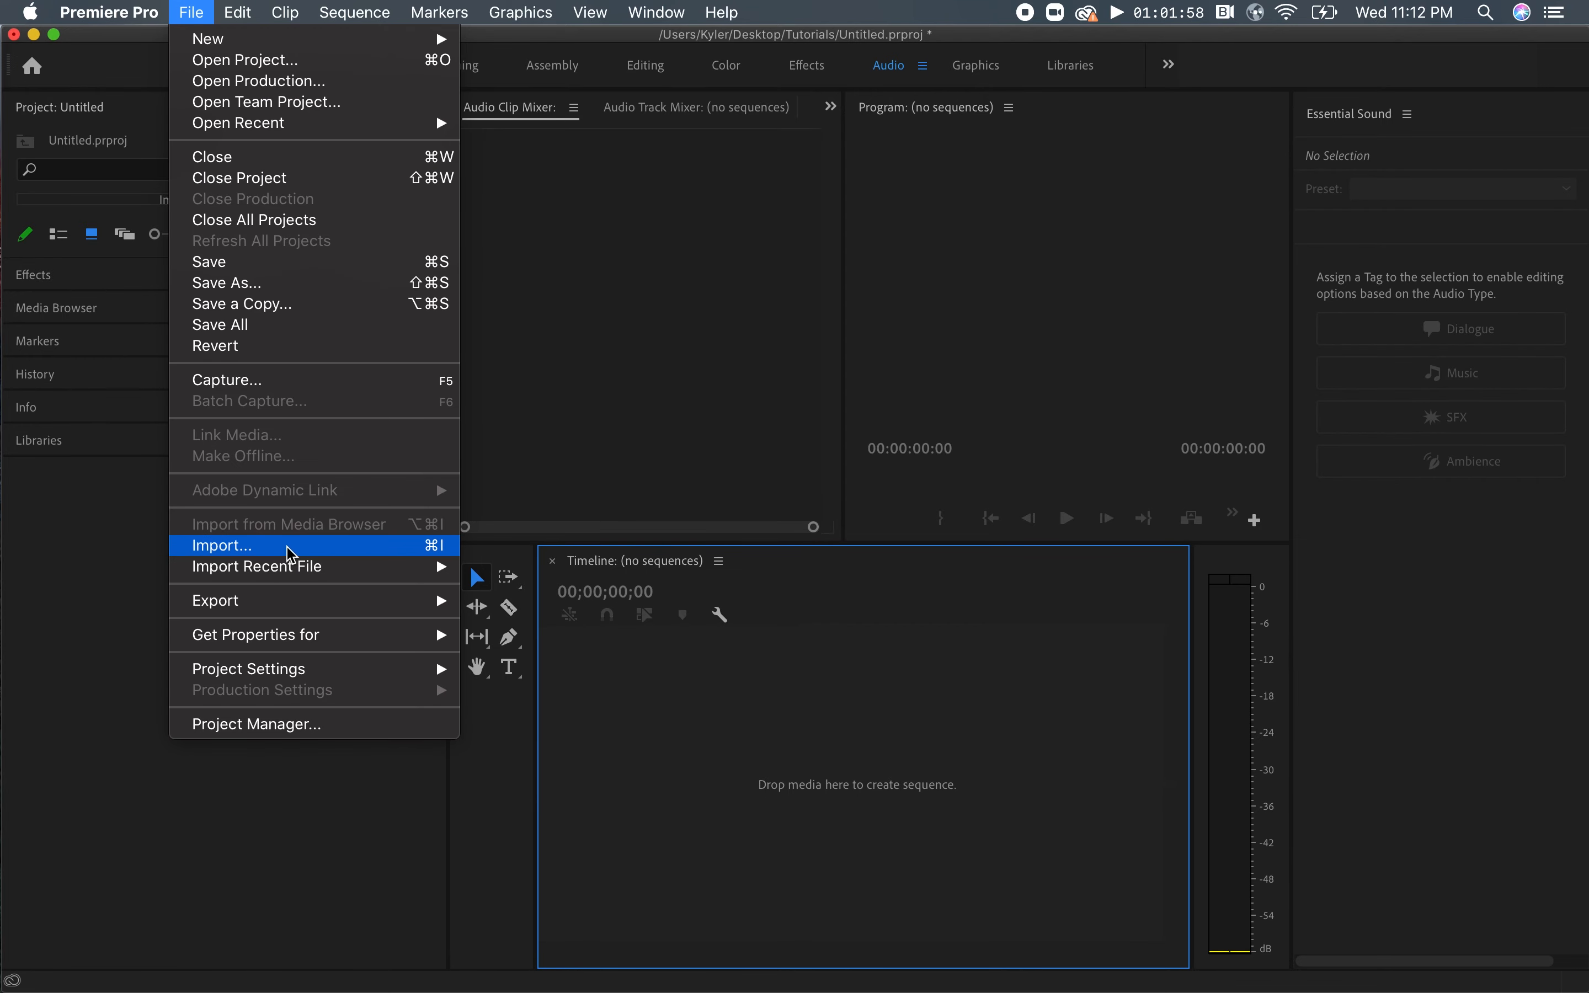
left_click(220, 546)
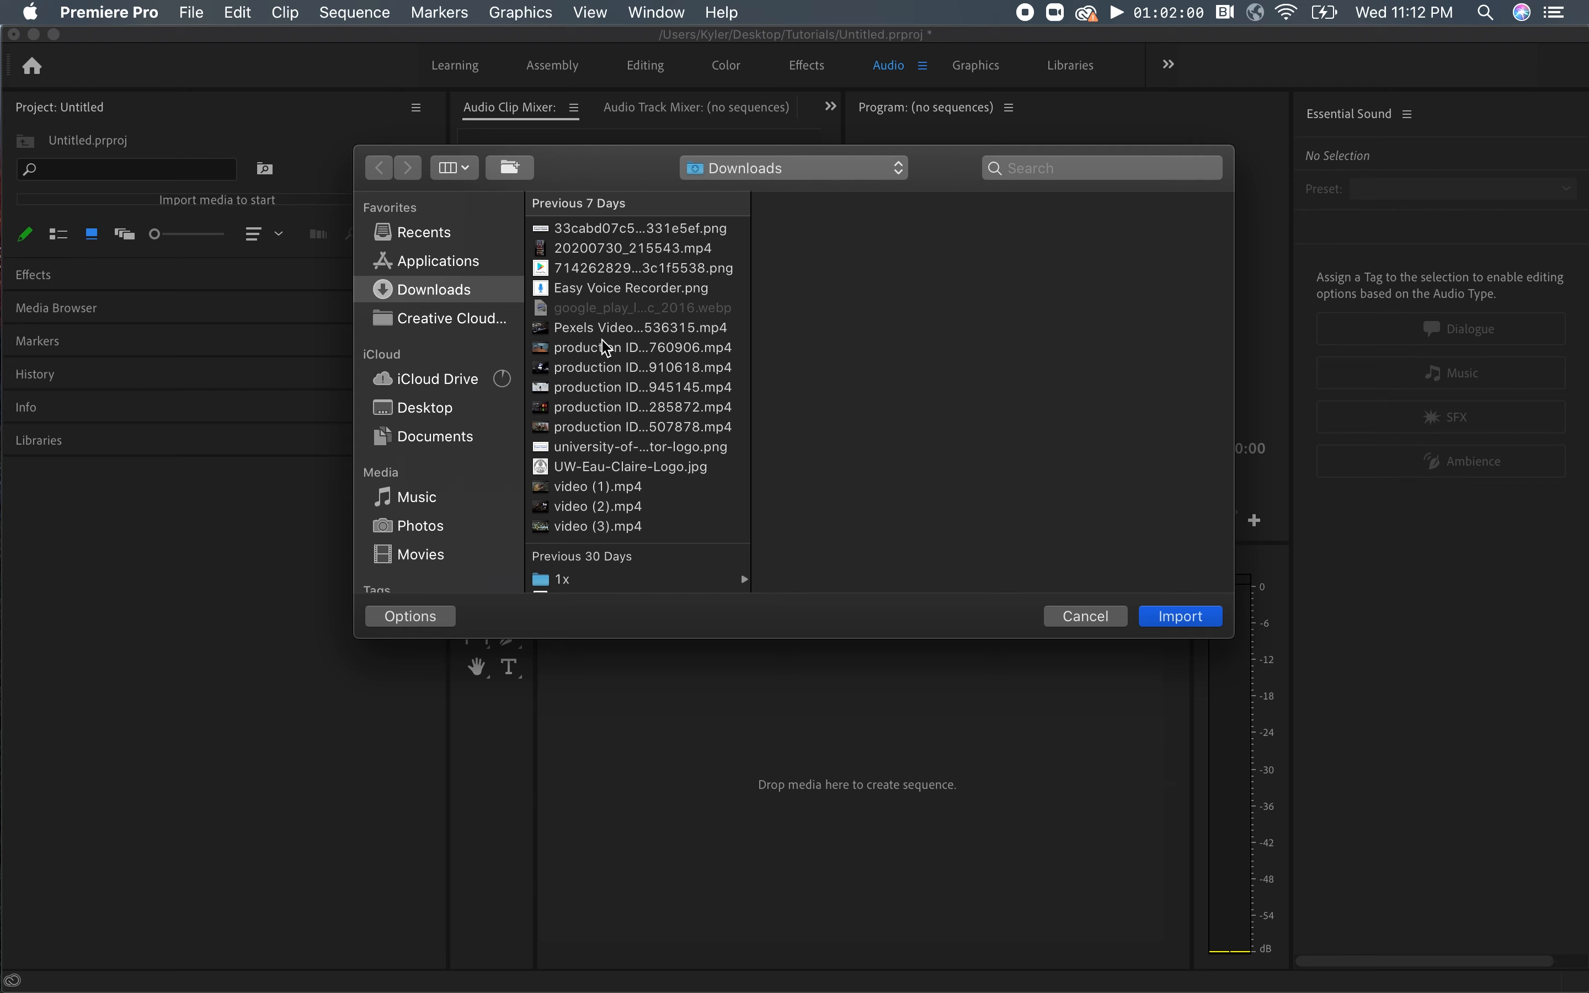
left_click(639, 327)
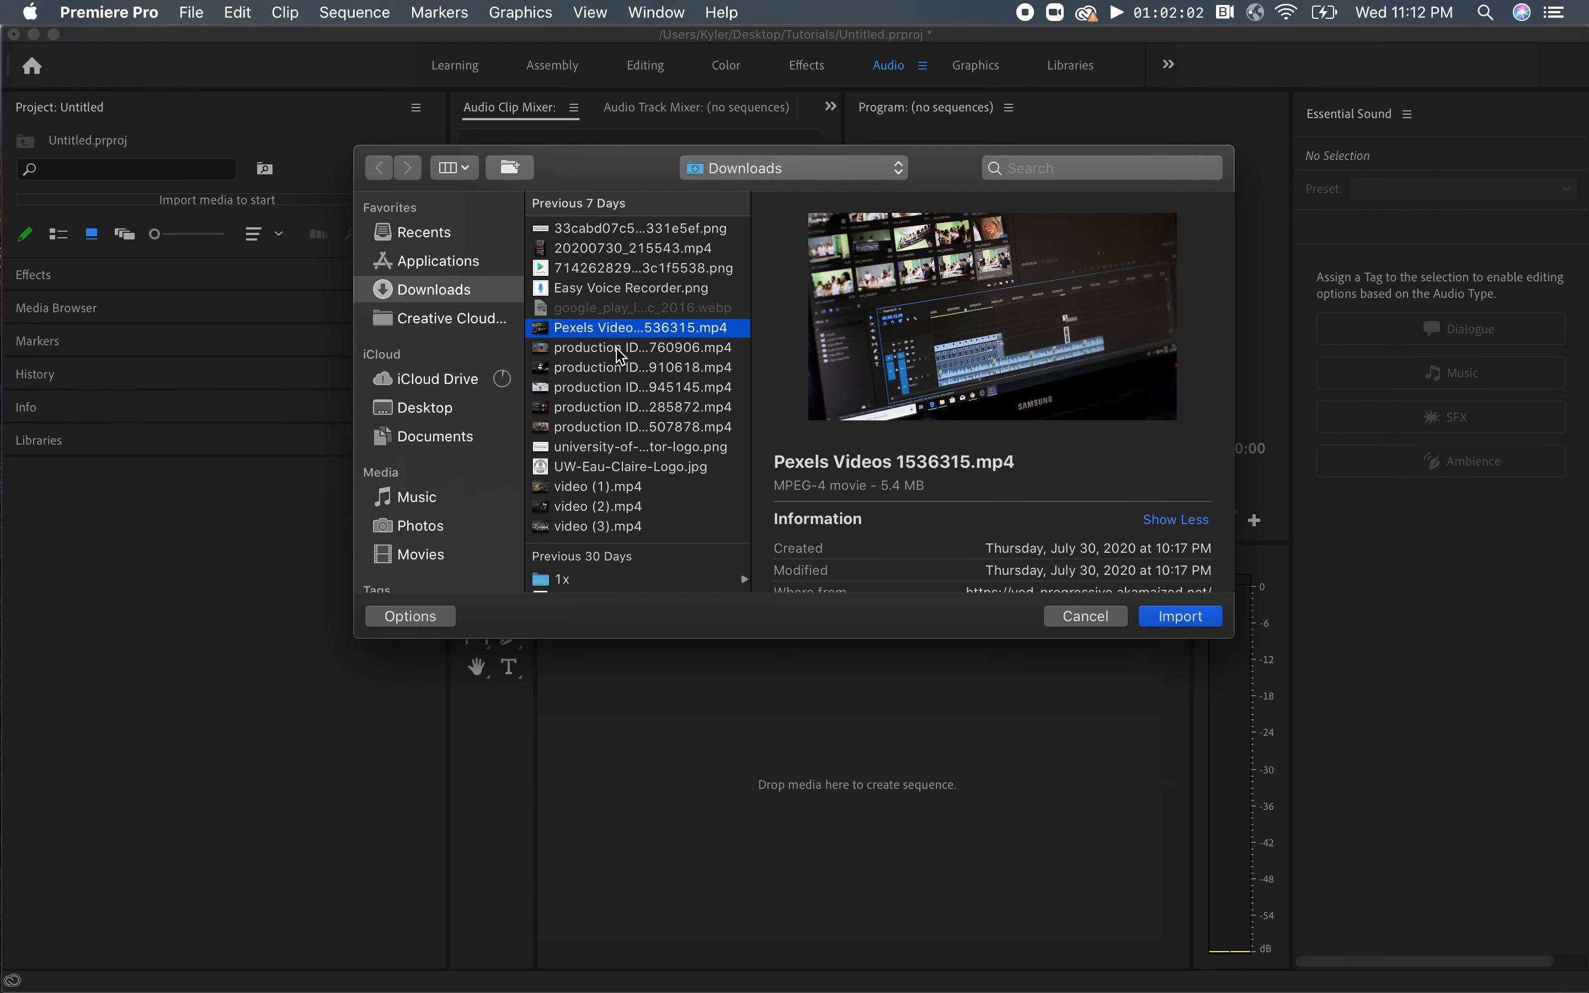
left_click(640, 366)
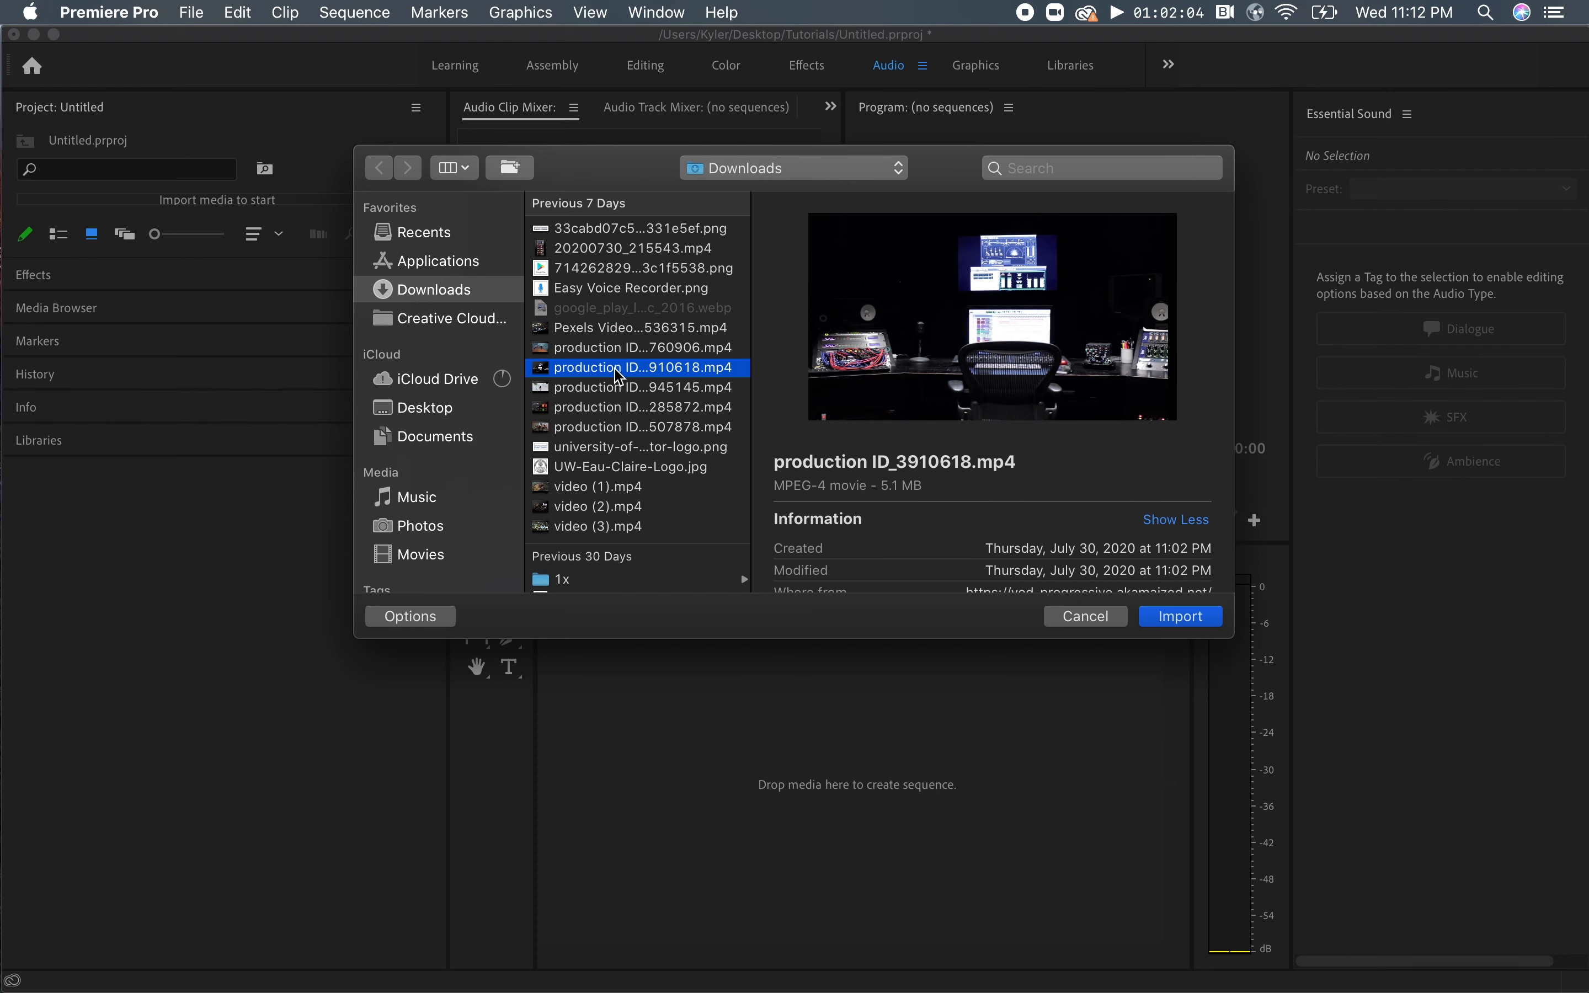
left_click(639, 406)
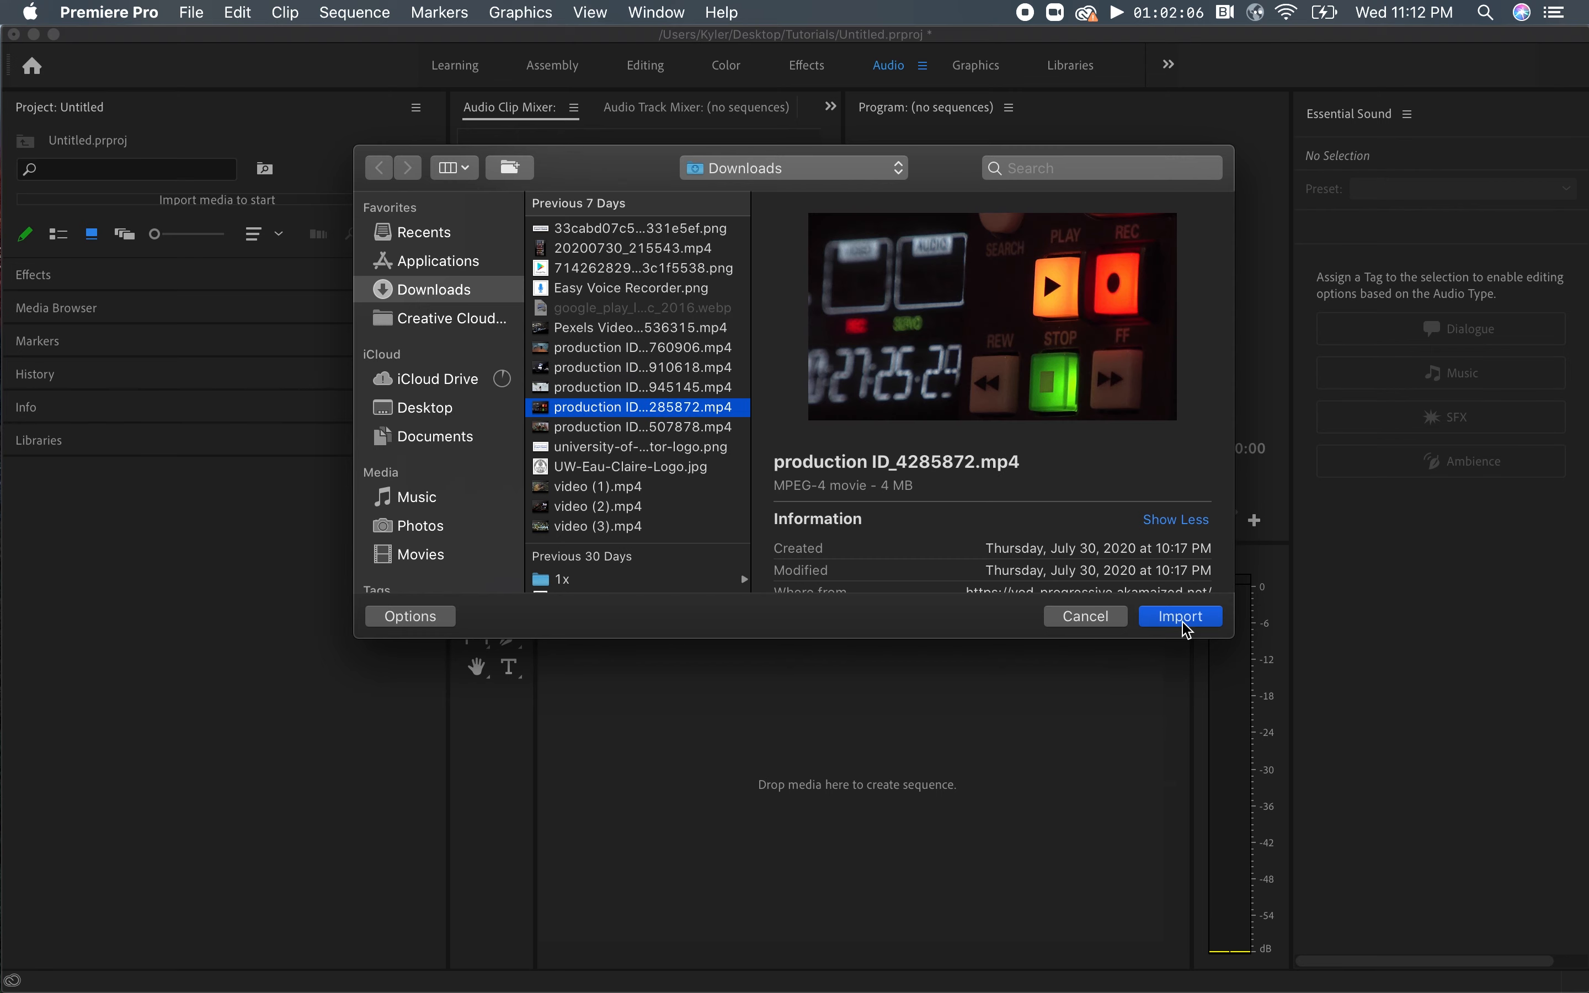
left_click(1179, 616)
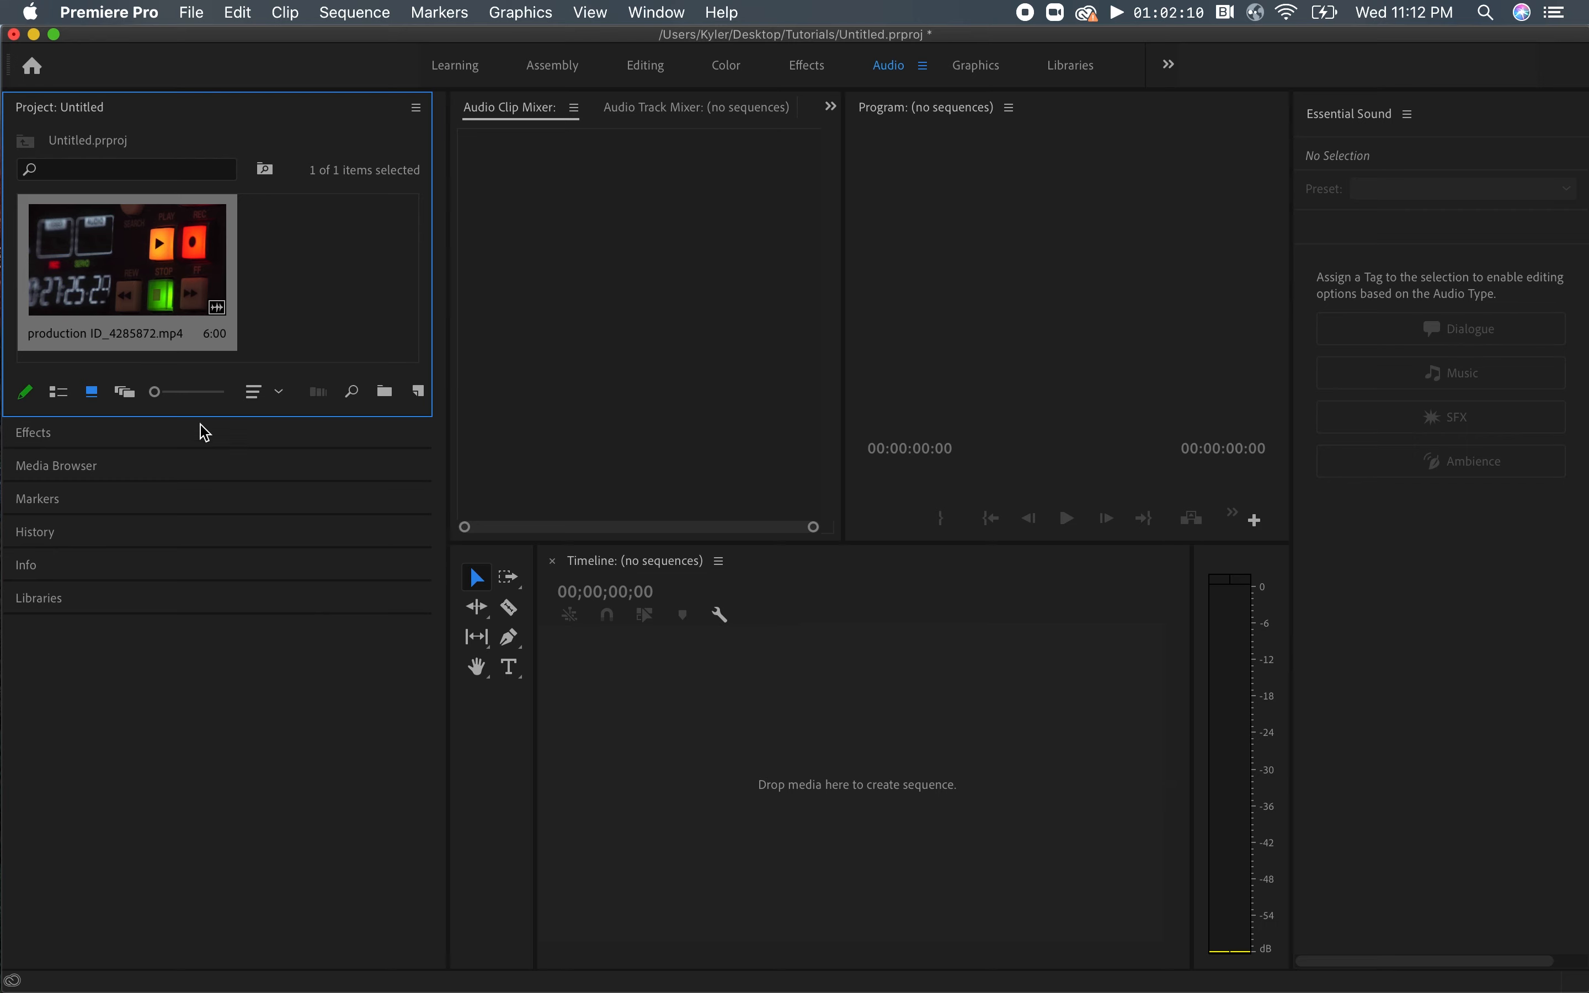
mouse_move(157, 314)
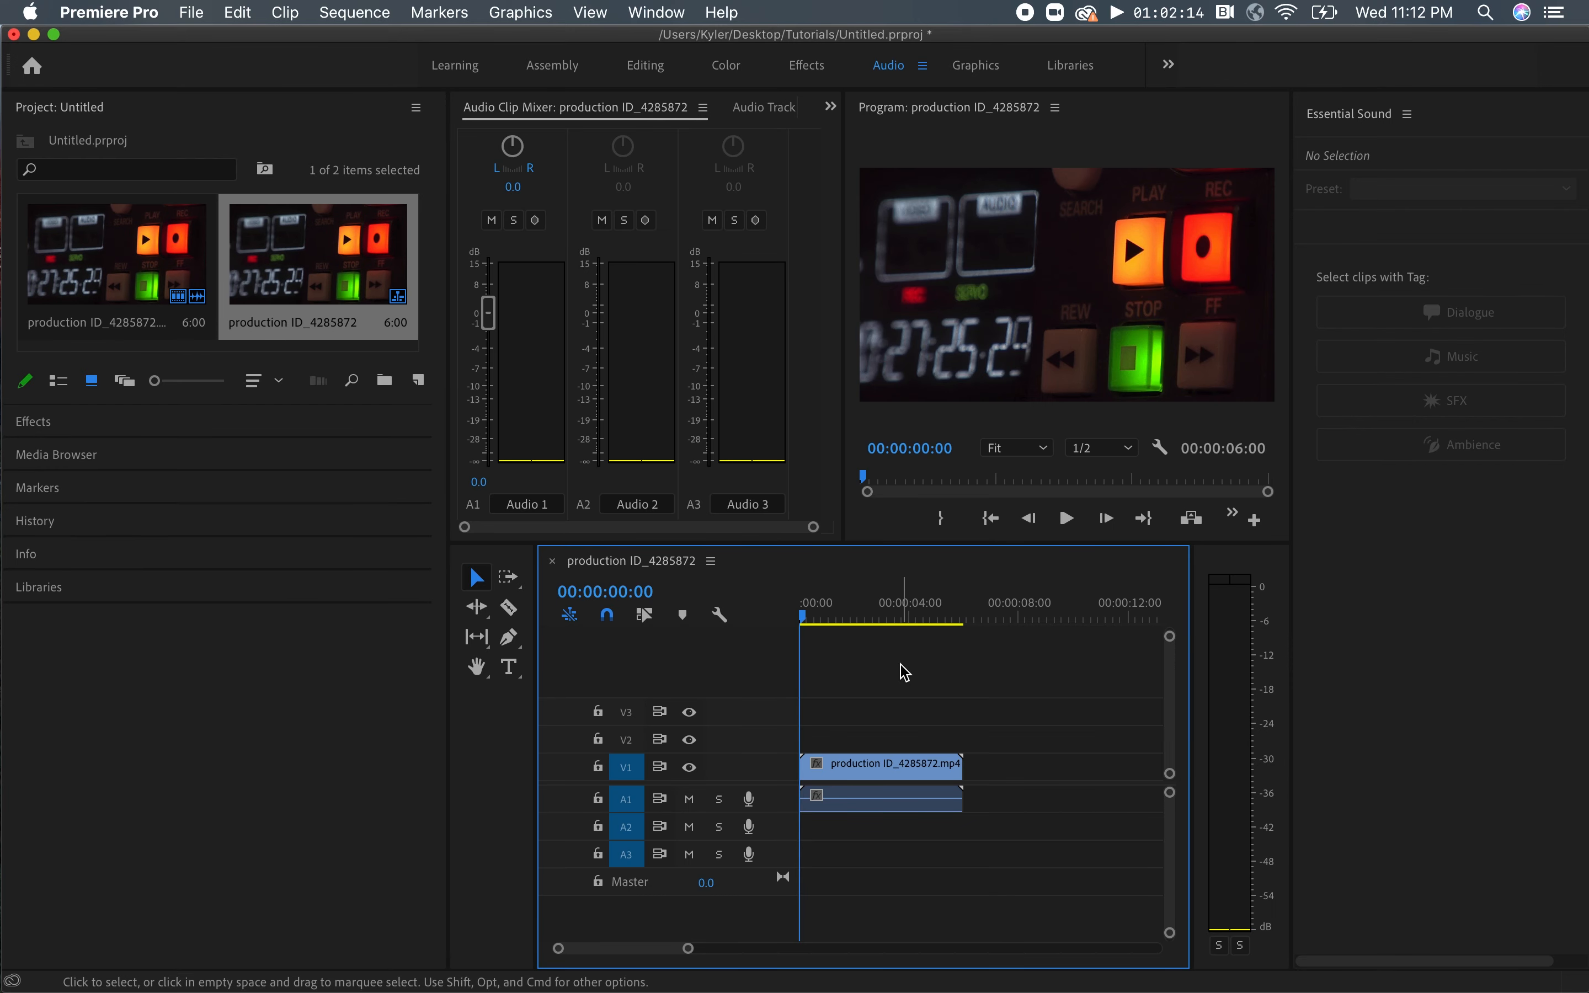
mouse_move(877, 766)
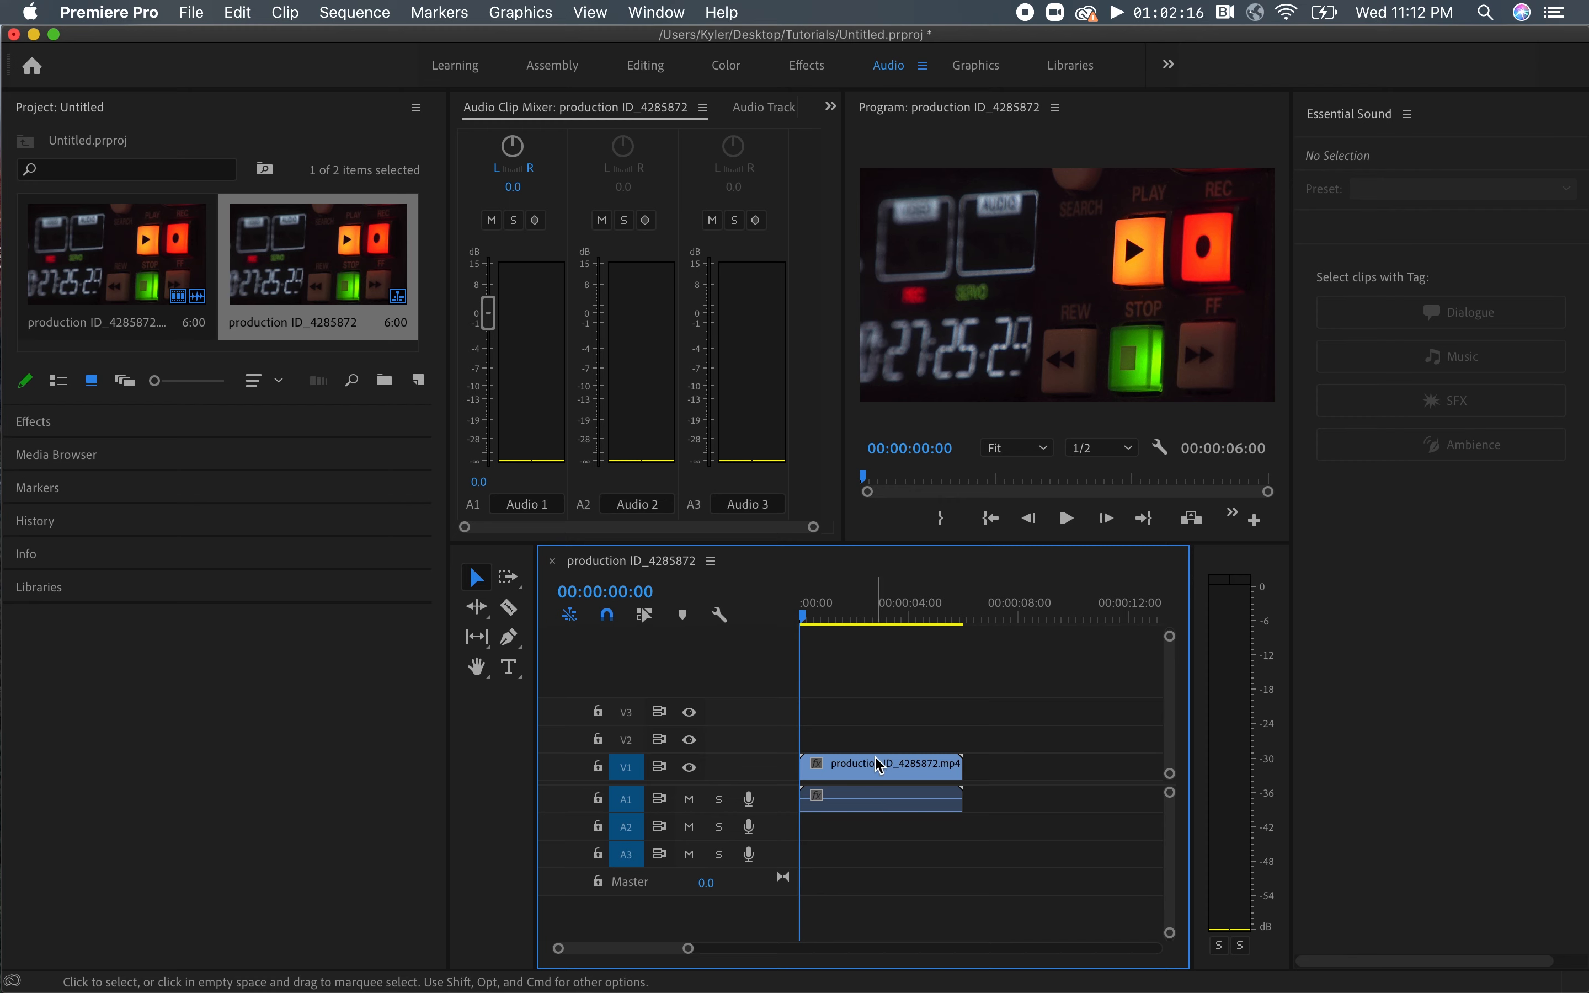
mouse_move(876, 767)
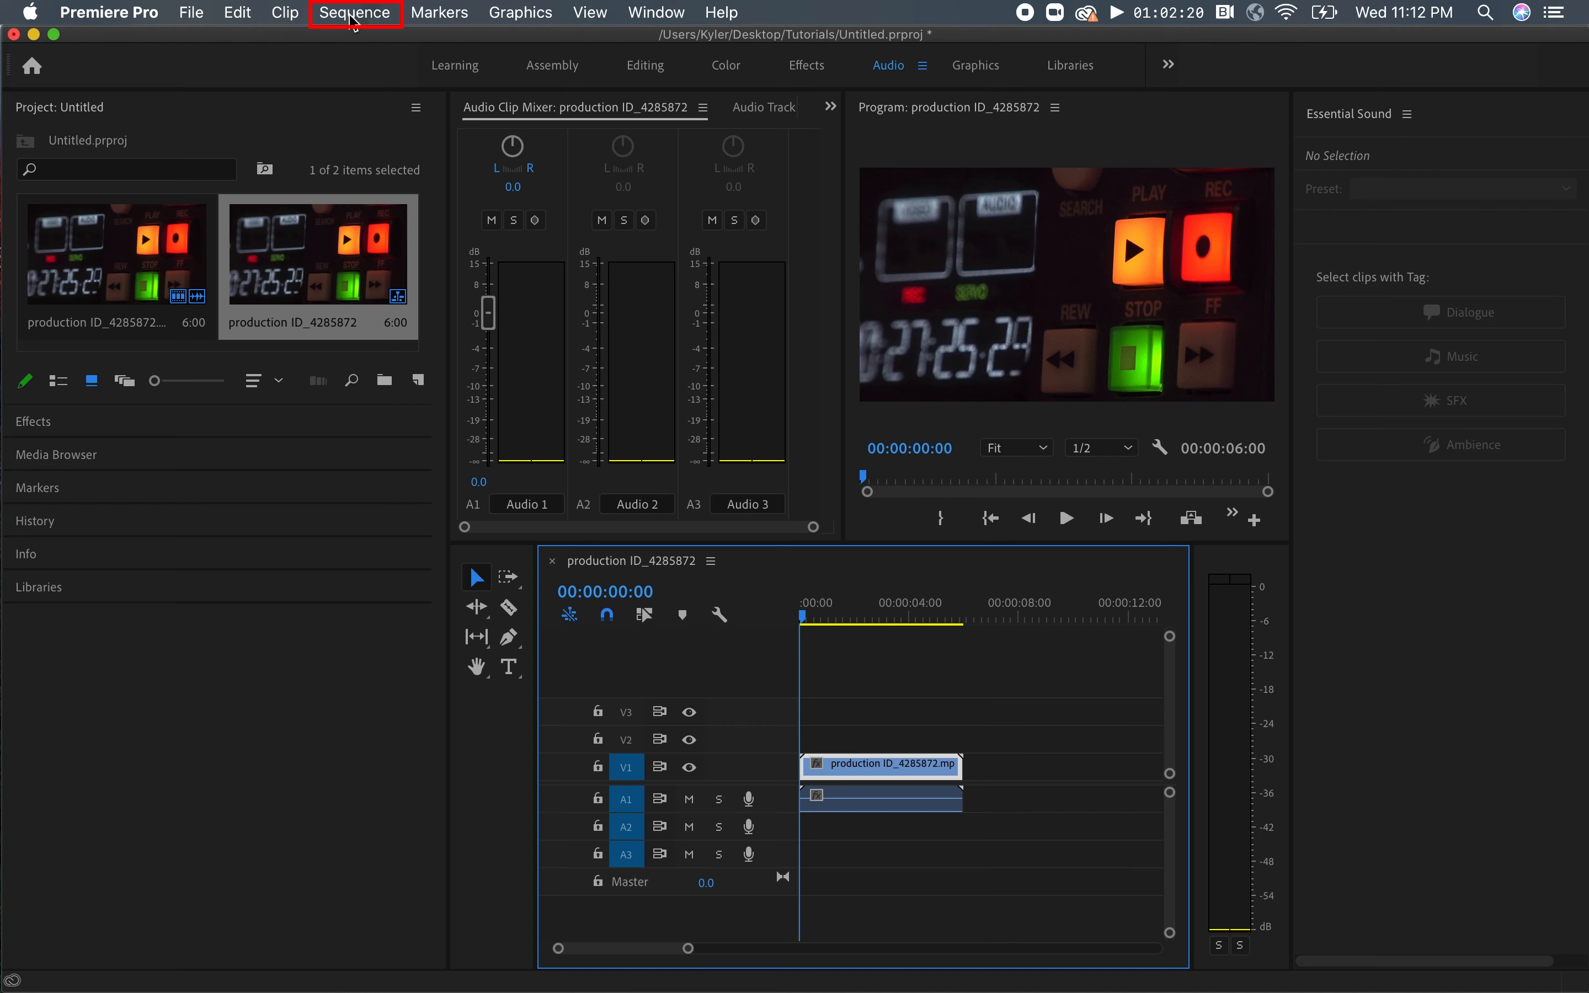
Bring up Sequence Settings for the production ID_4285872 sequence.
left_click(354, 12)
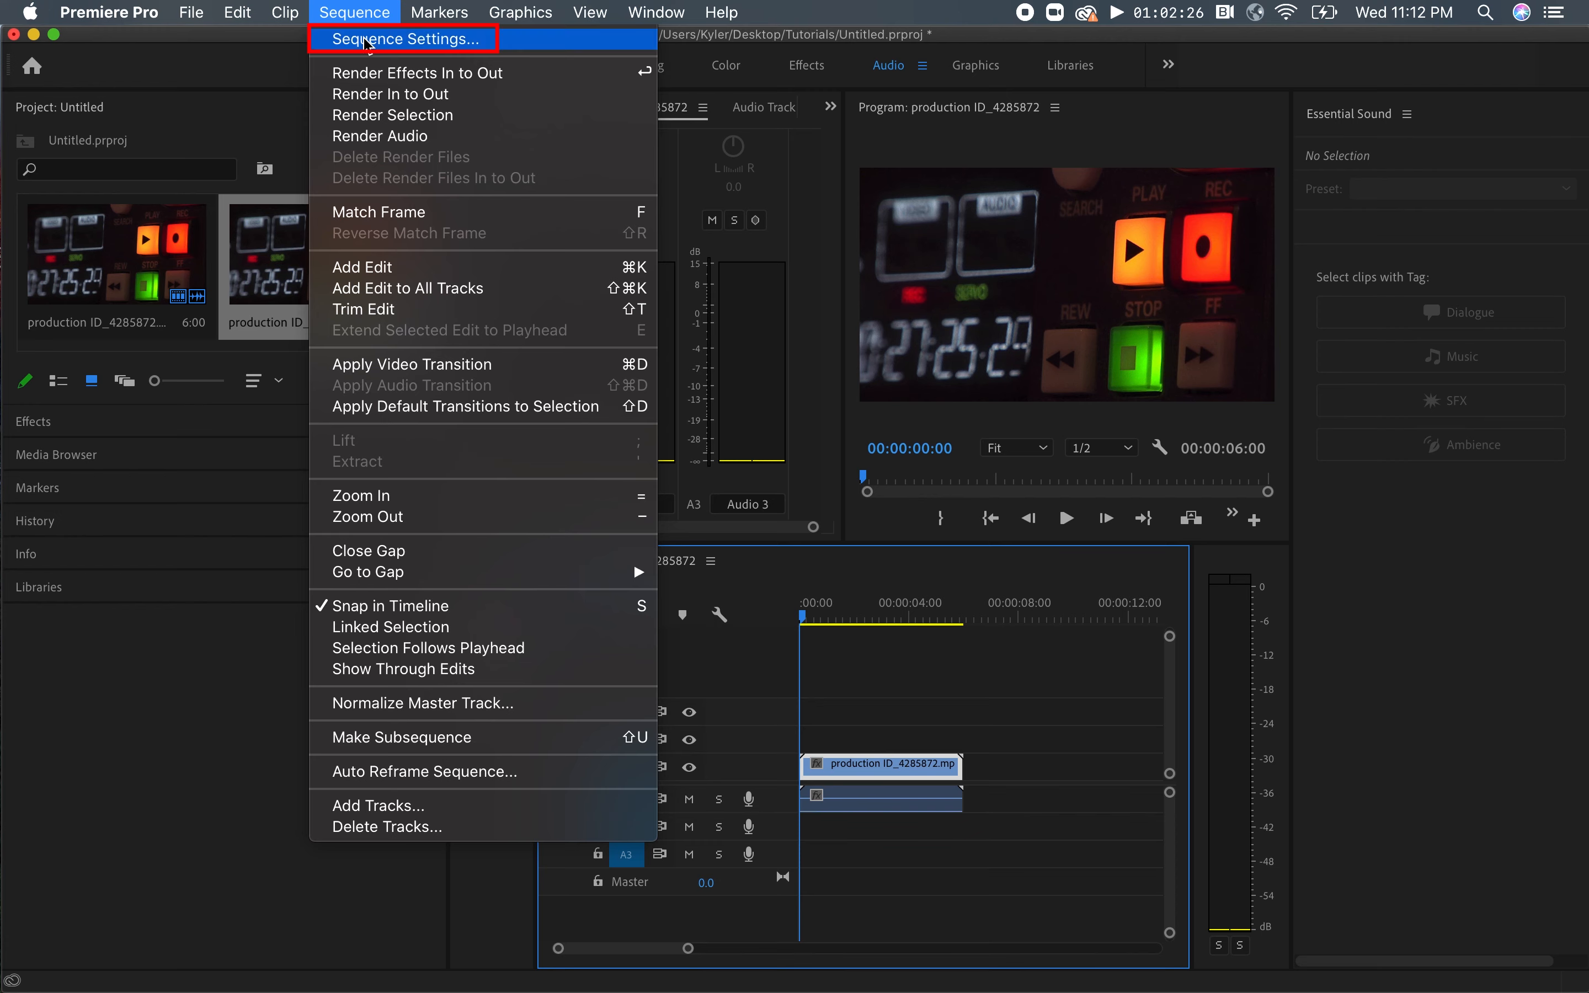
left_click(404, 38)
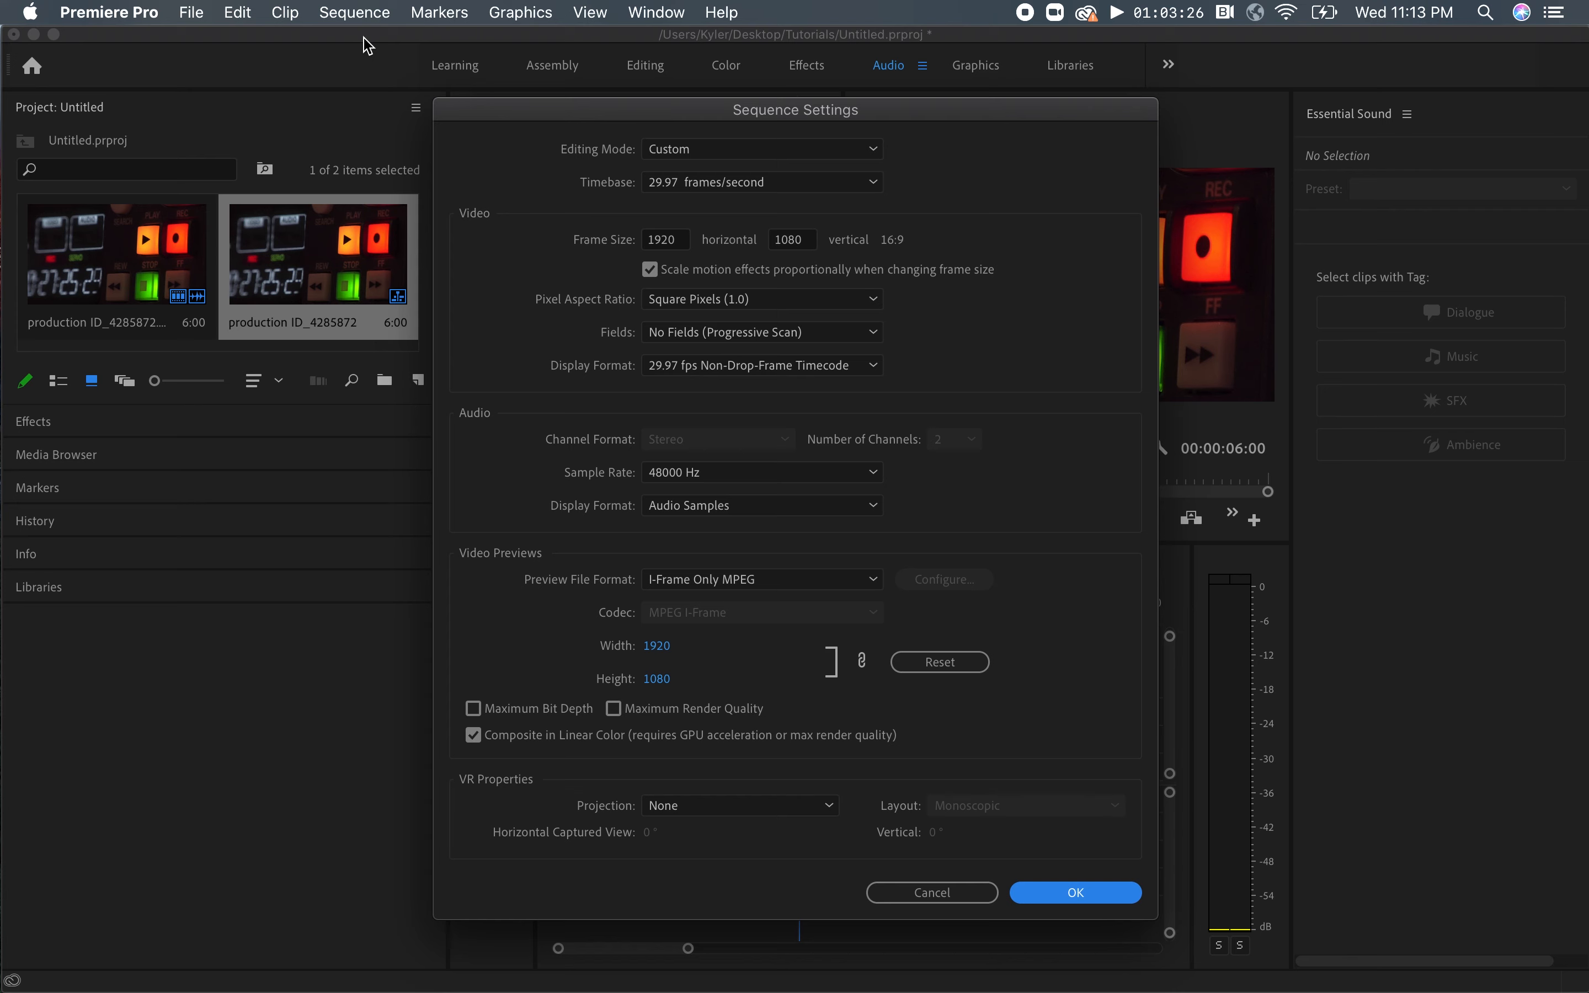
mouse_move(519, 141)
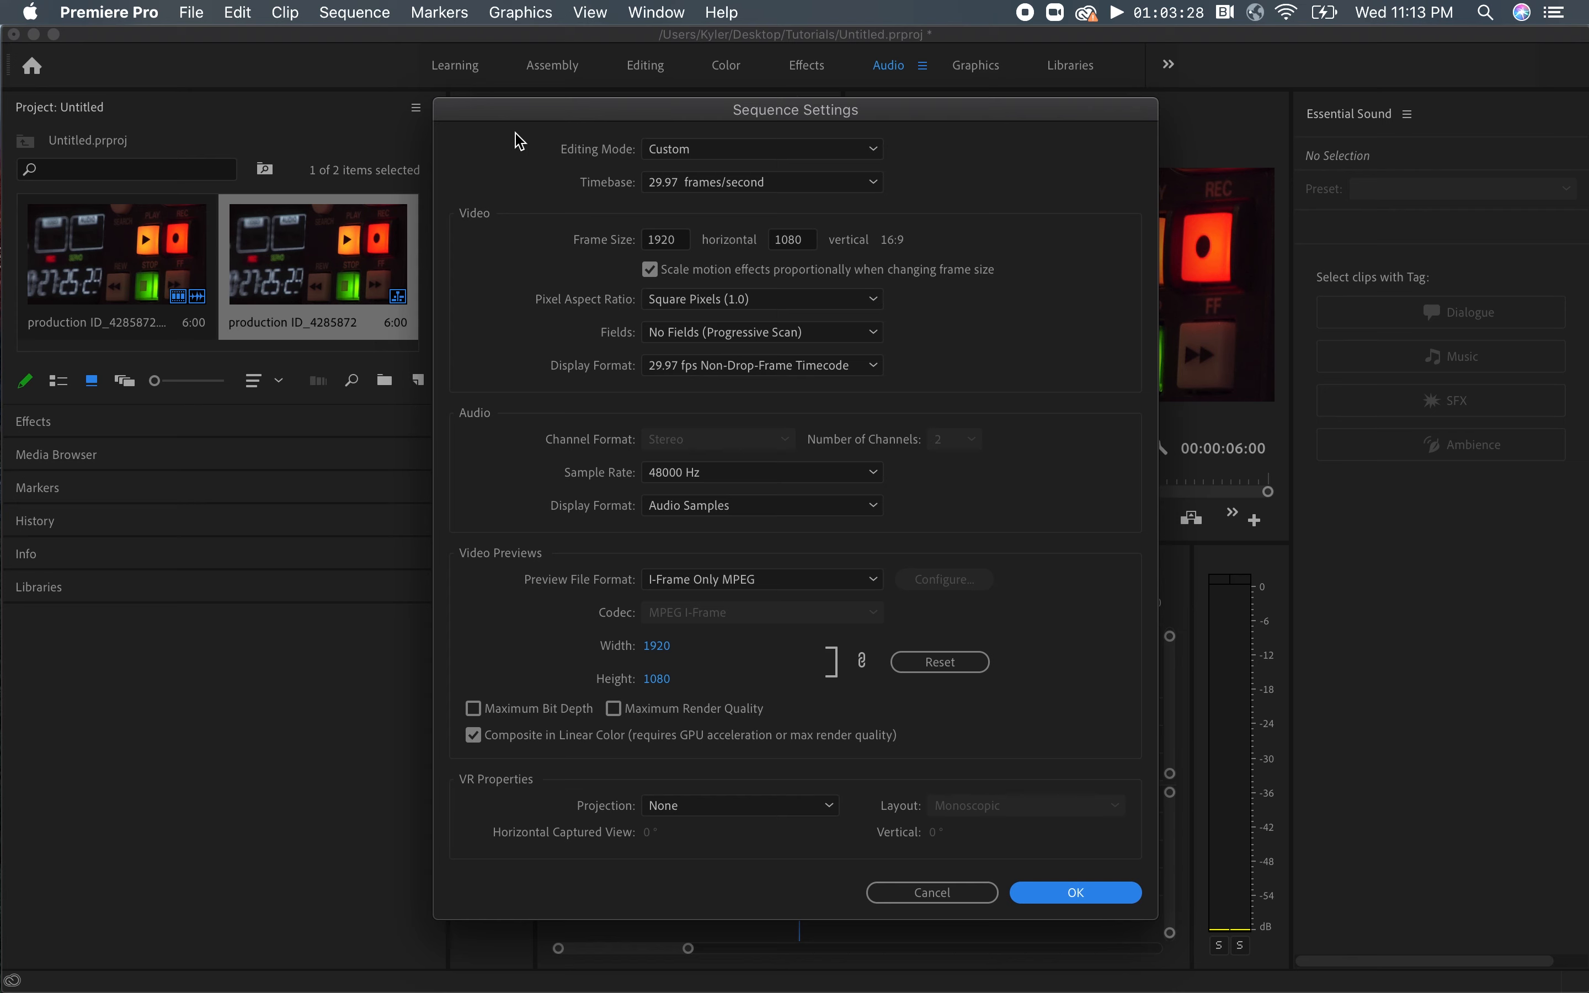
mouse_move(684, 250)
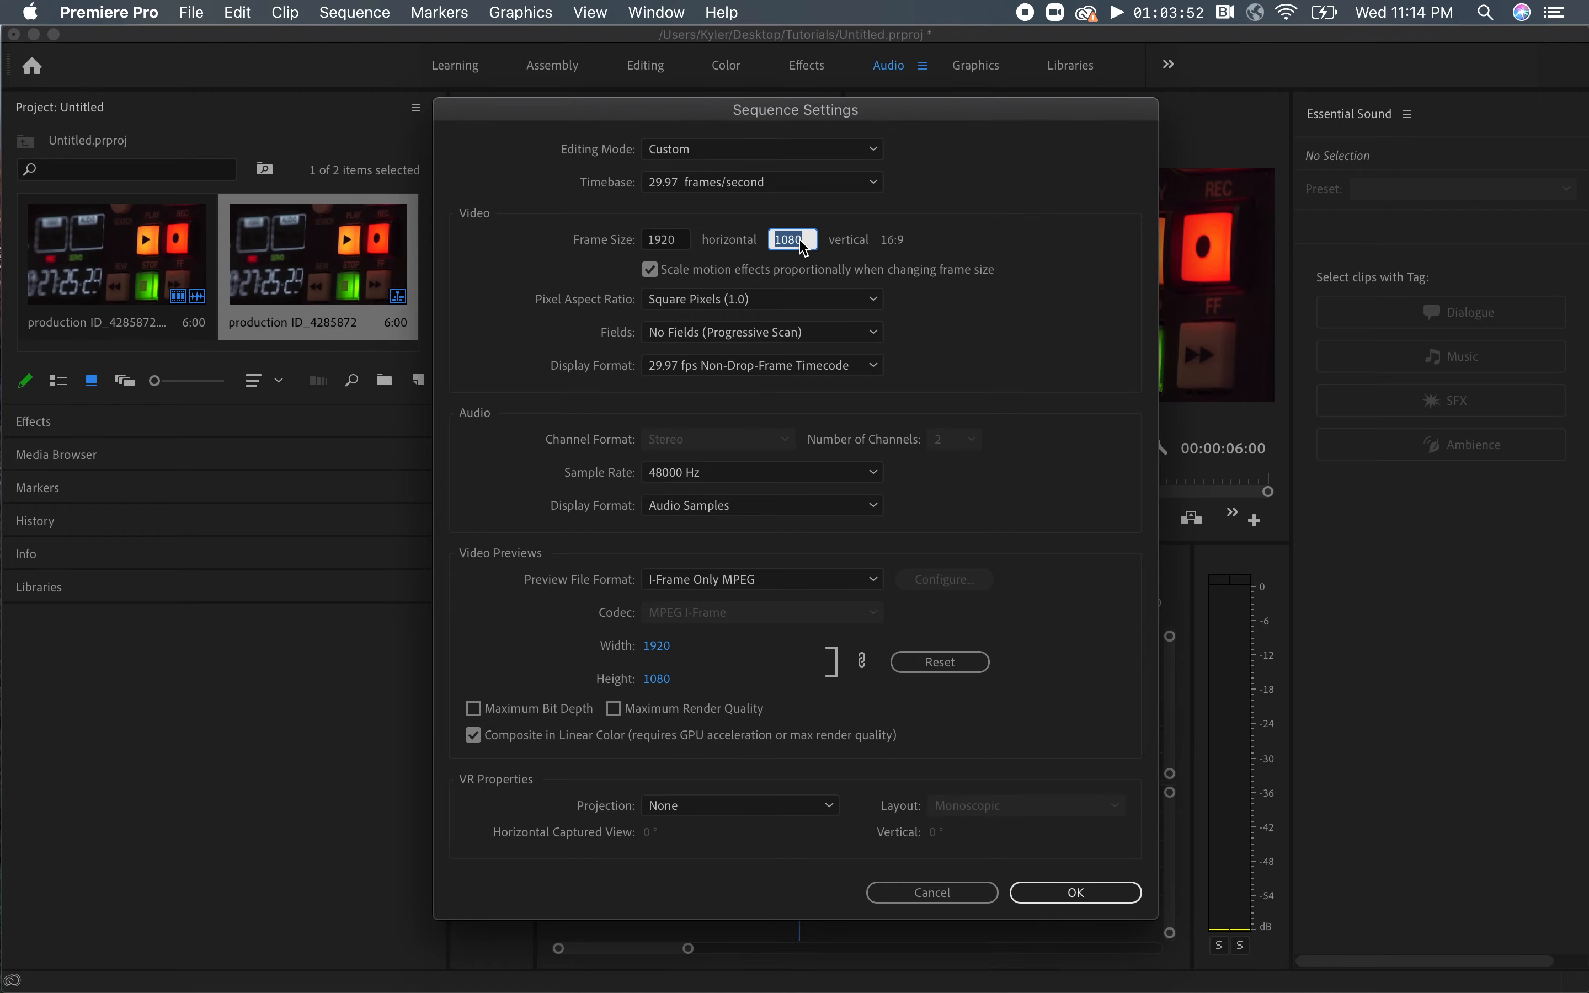
Change the vertical frame size from 1080 to 803.
type("803")
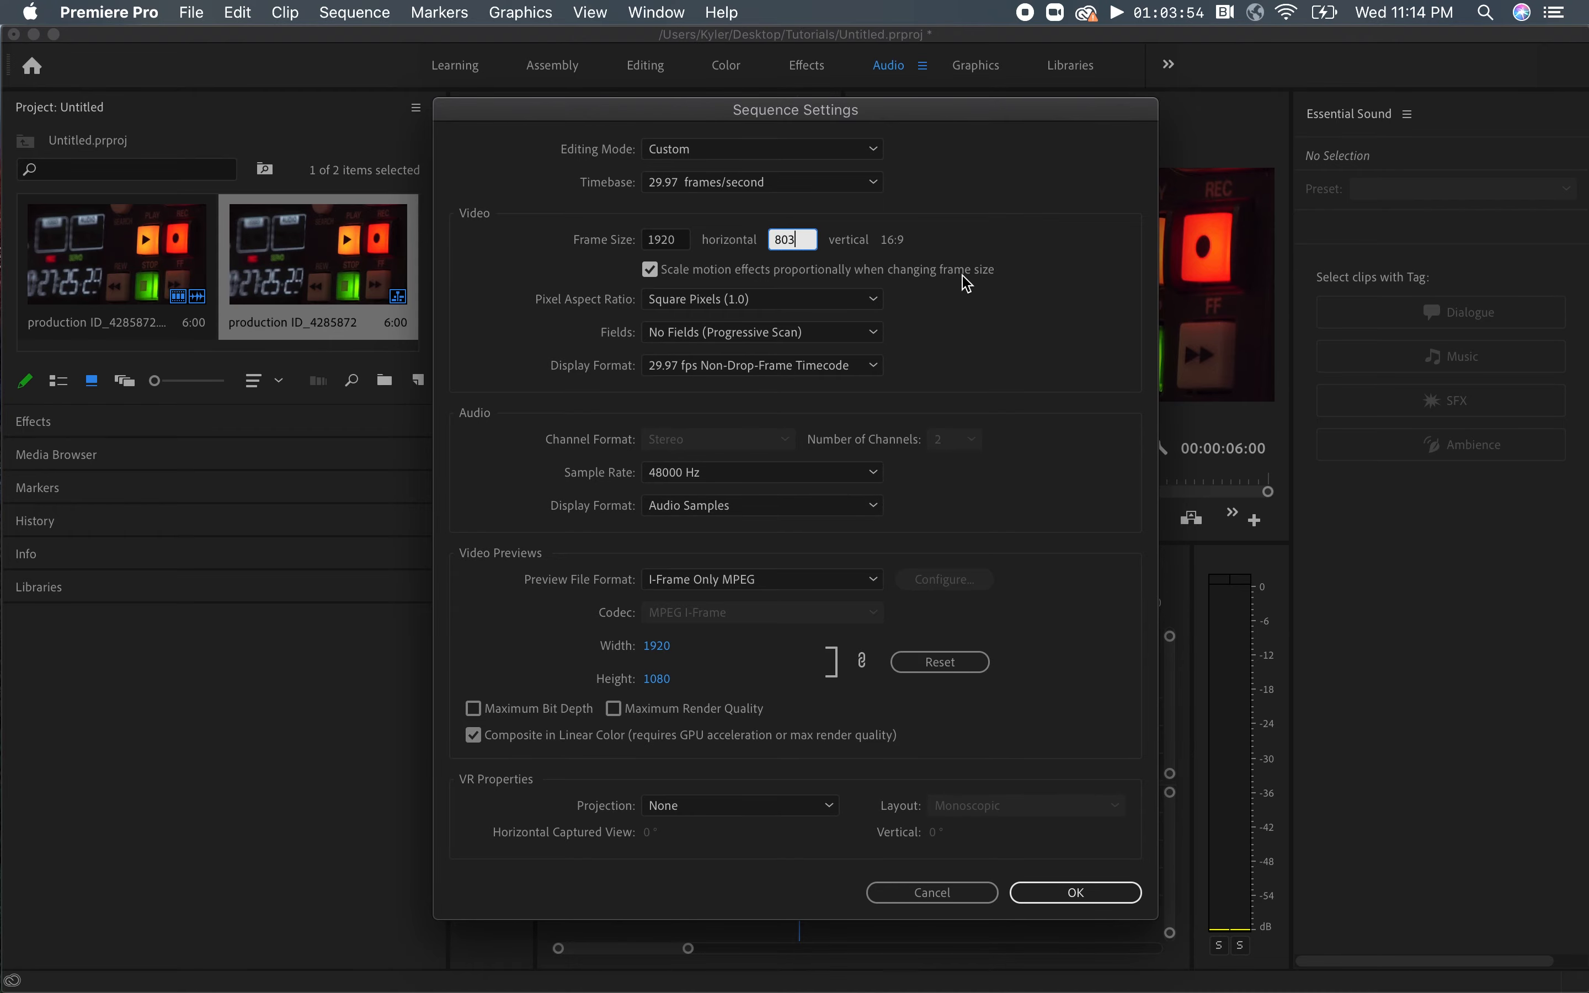